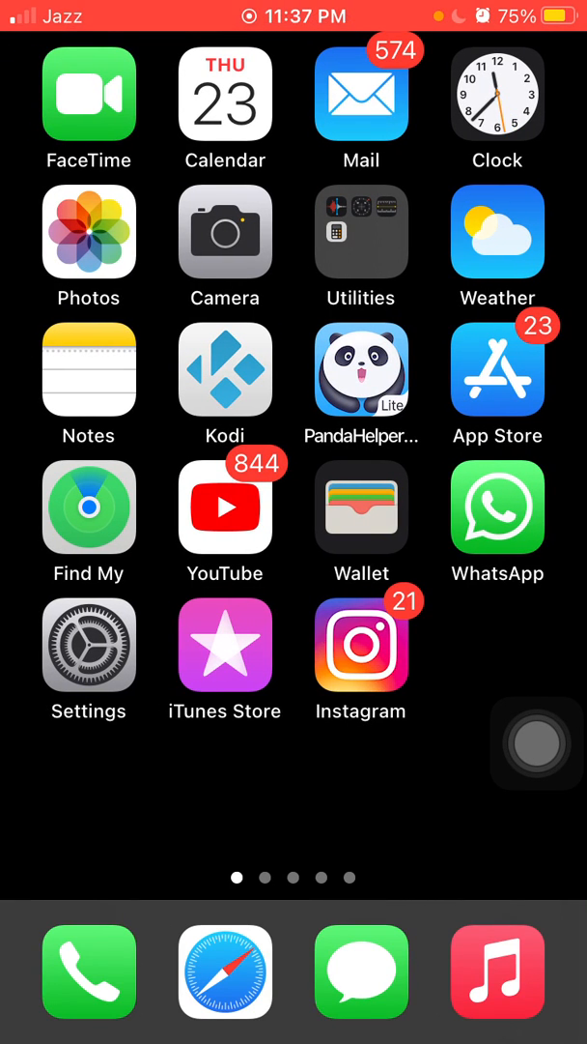
Step: Swipe across the home screen pages toward the Settings app
scroll("left", 3)
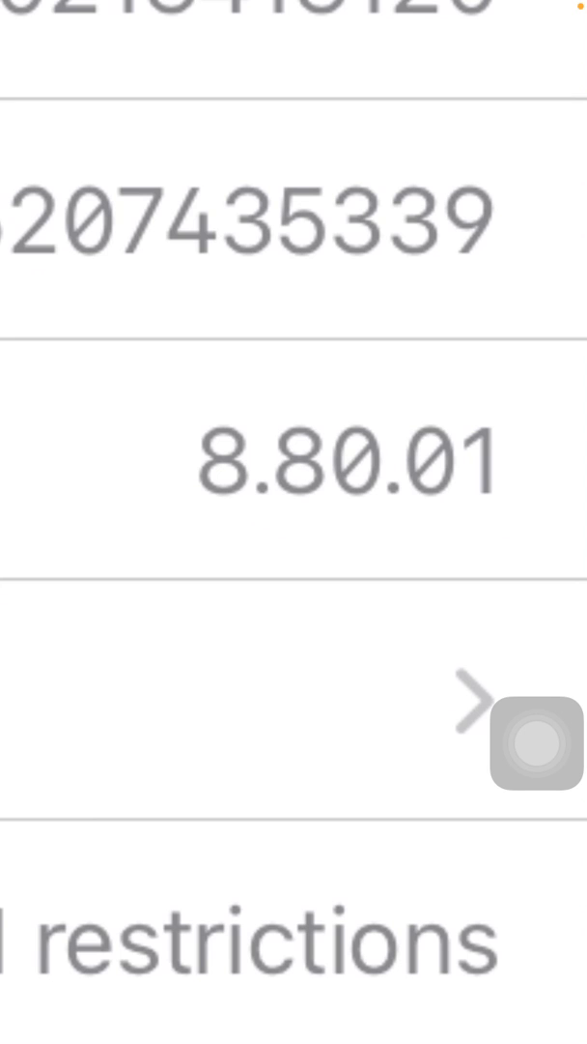
Step: Use the AssistiveTouch menu's Home option to leave Settings for the home screen
left_click(537, 742)
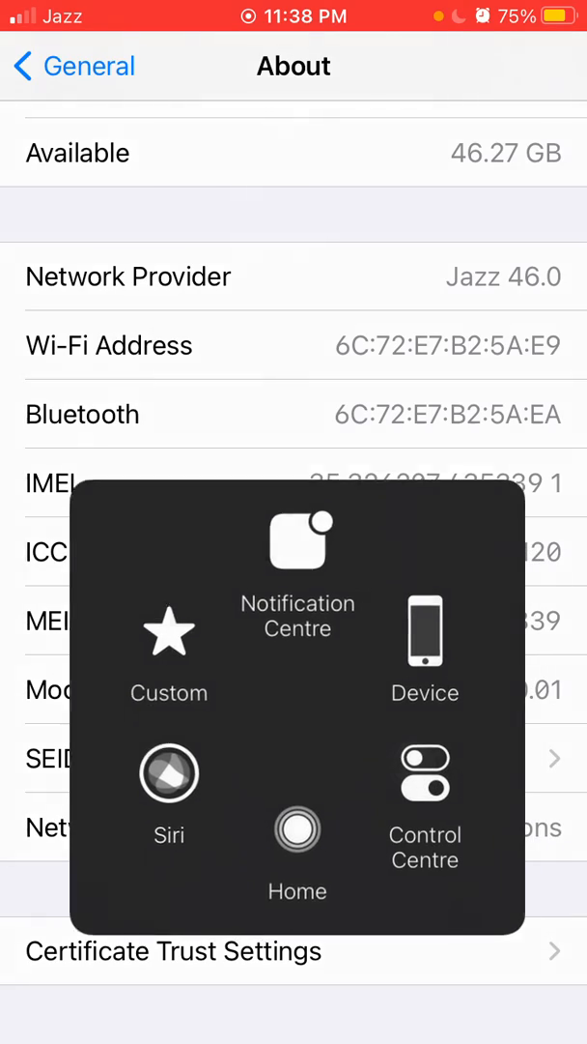
left_click(298, 829)
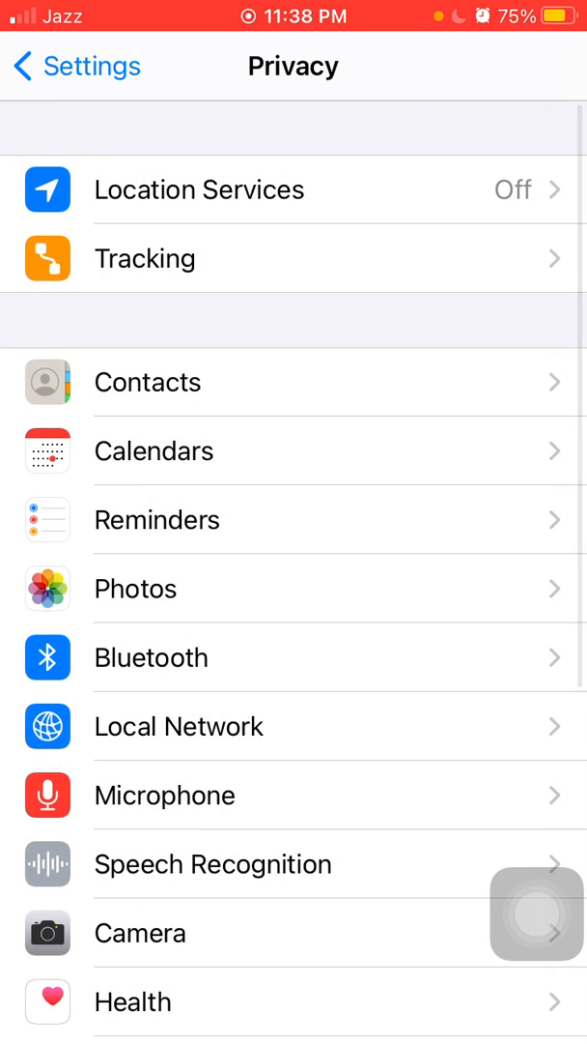
Step: Go back from Privacy to the main Settings list
left_click(145, 258)
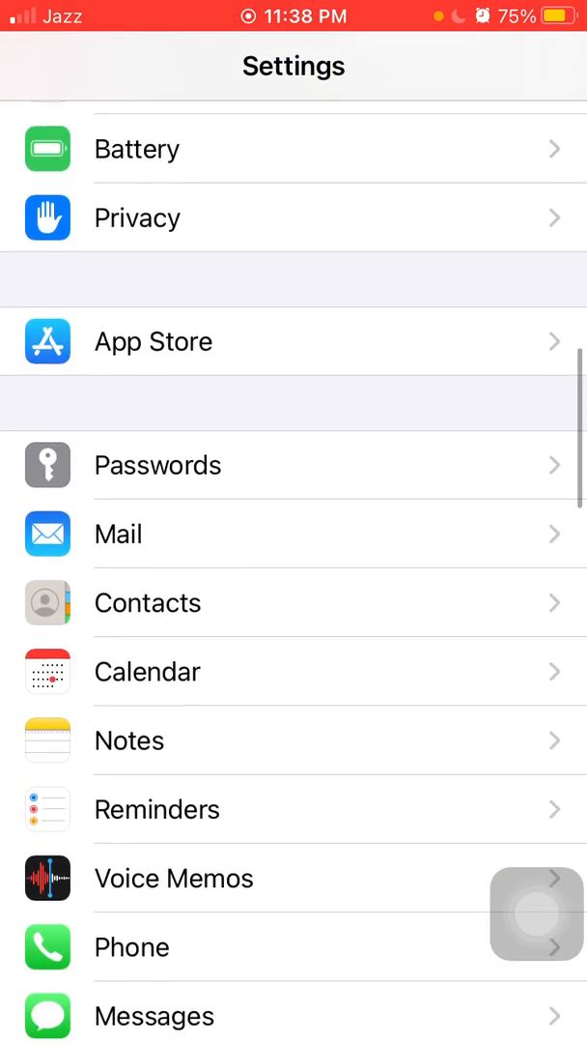
left_click(137, 148)
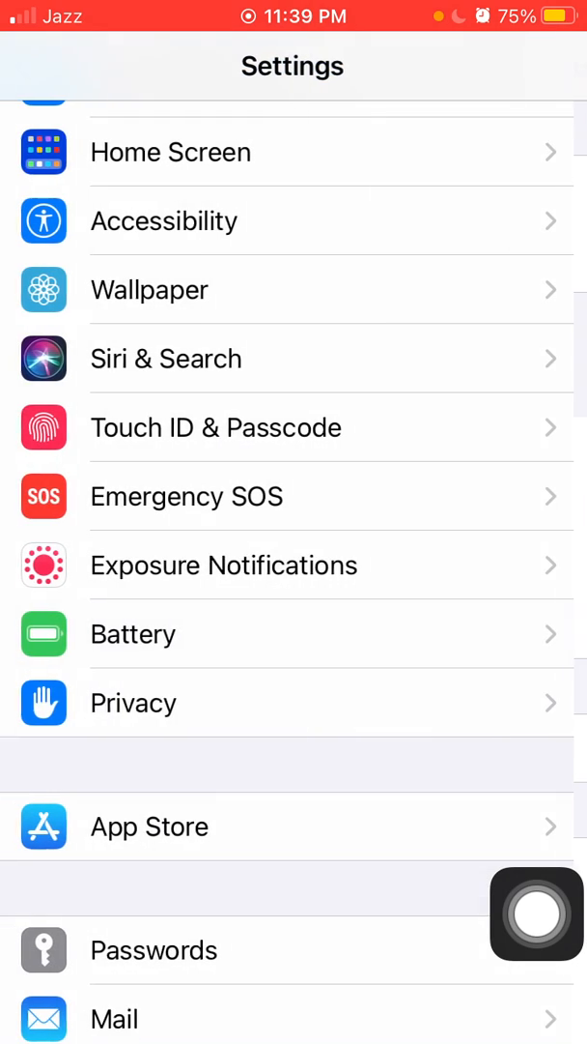
scroll("down", 3)
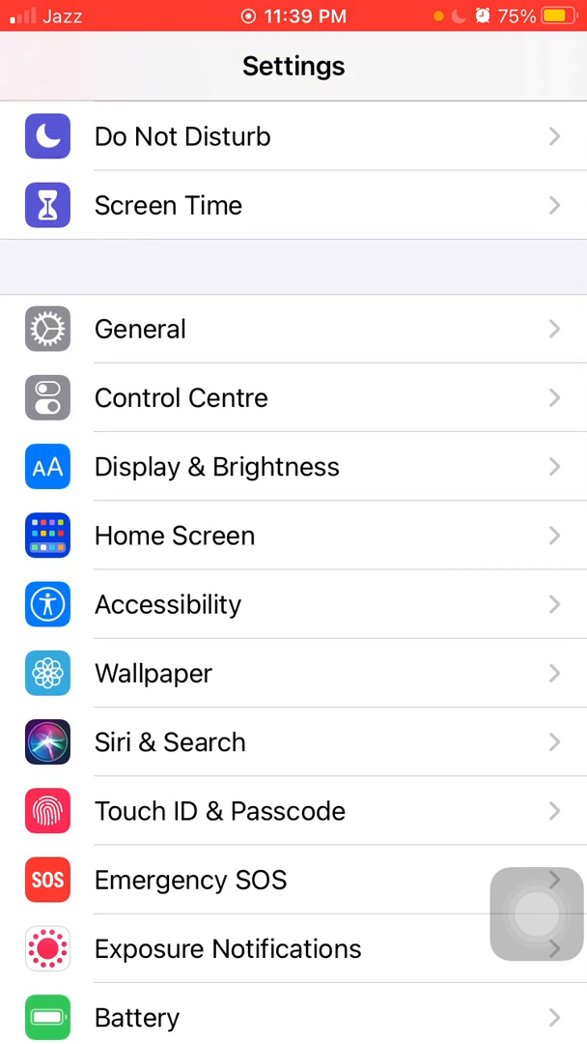
Step: Open Accessibility, then its Display & Text Size options
left_click(167, 604)
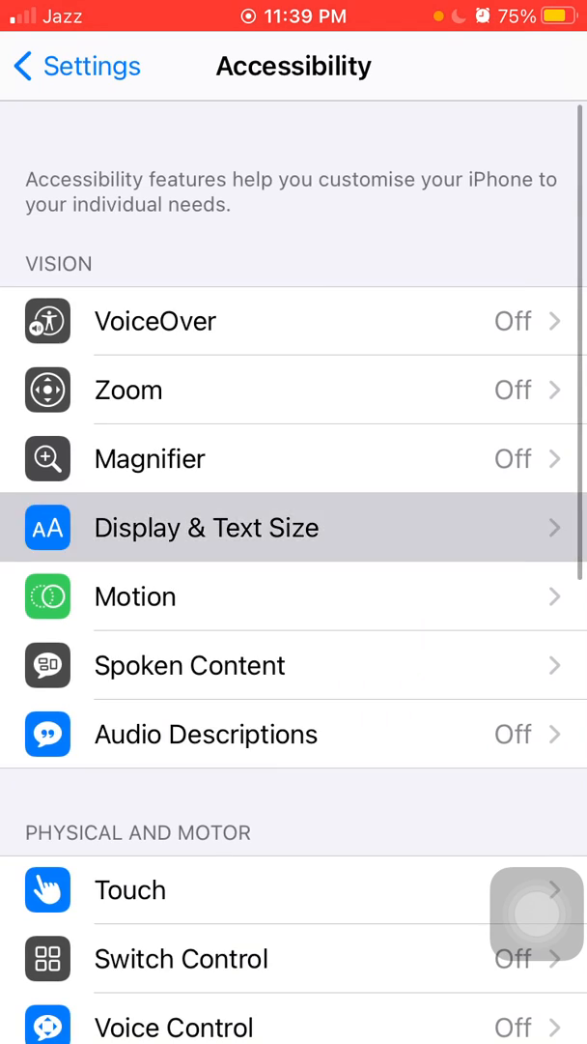
left_click(206, 527)
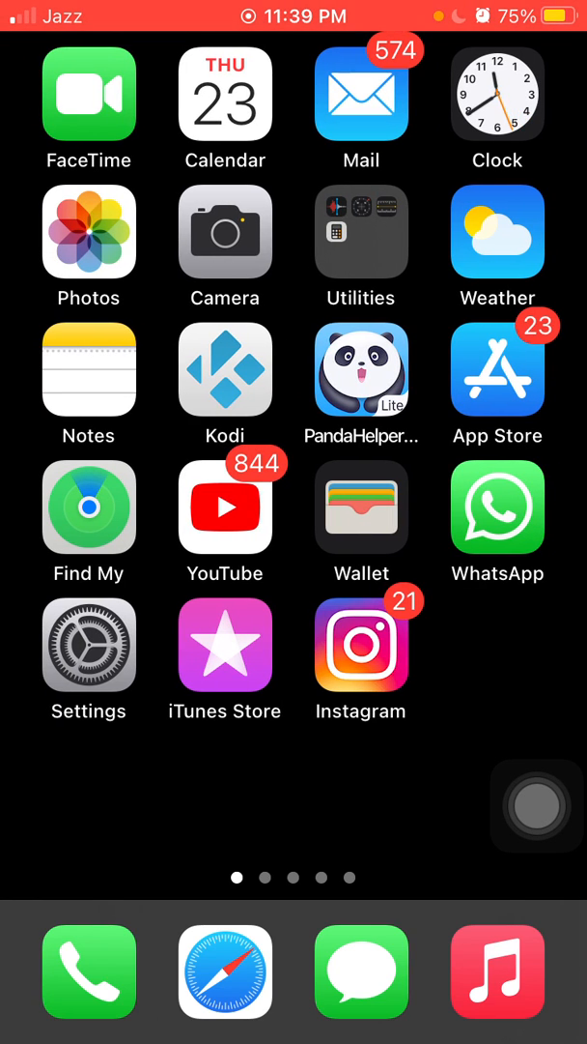
Step: Launch Settings and confirm Reset All Settings under General > Reset
left_click(88, 662)
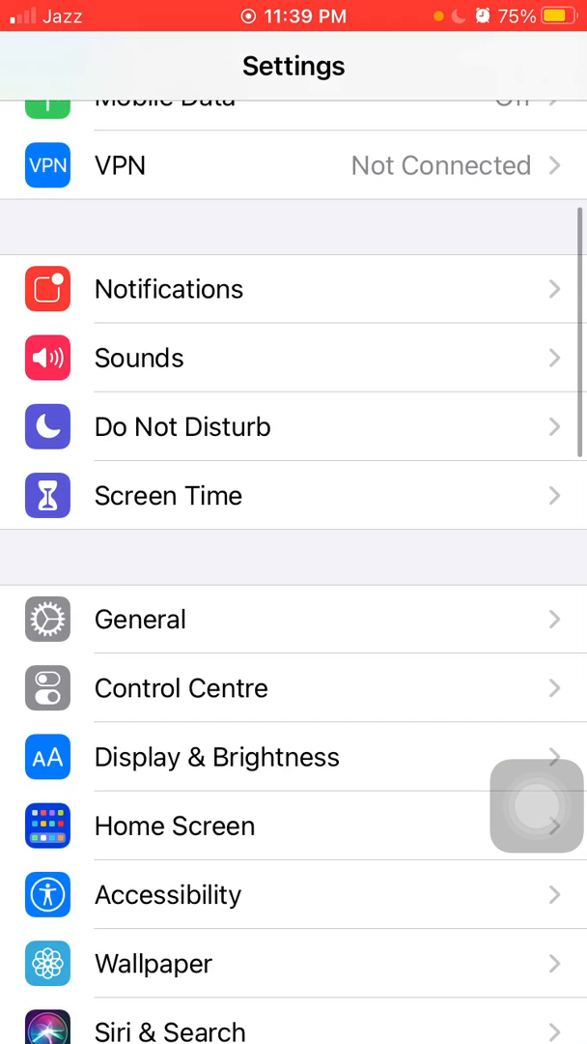
left_click(139, 618)
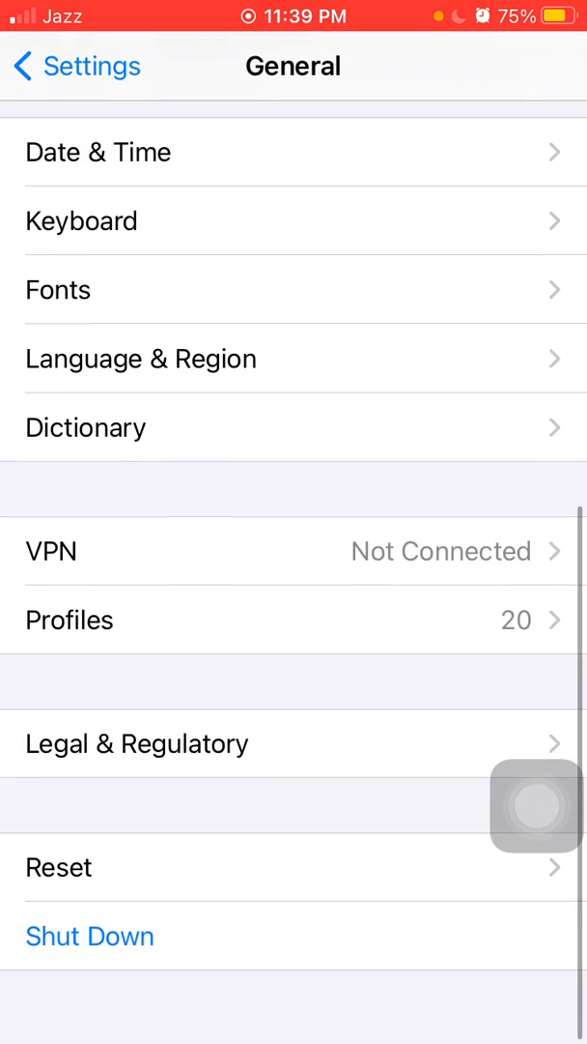
left_click(58, 867)
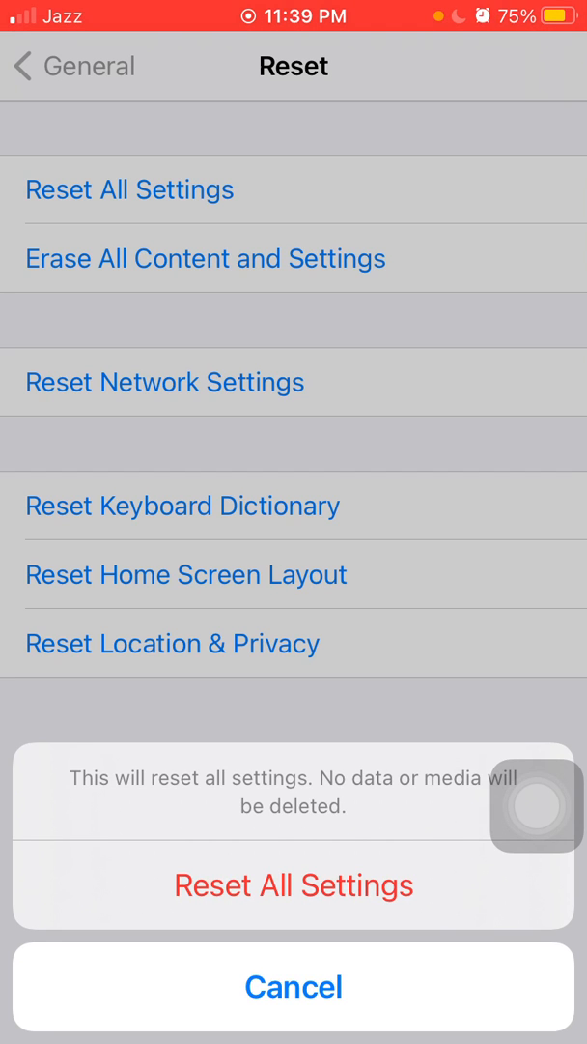
left_click(294, 986)
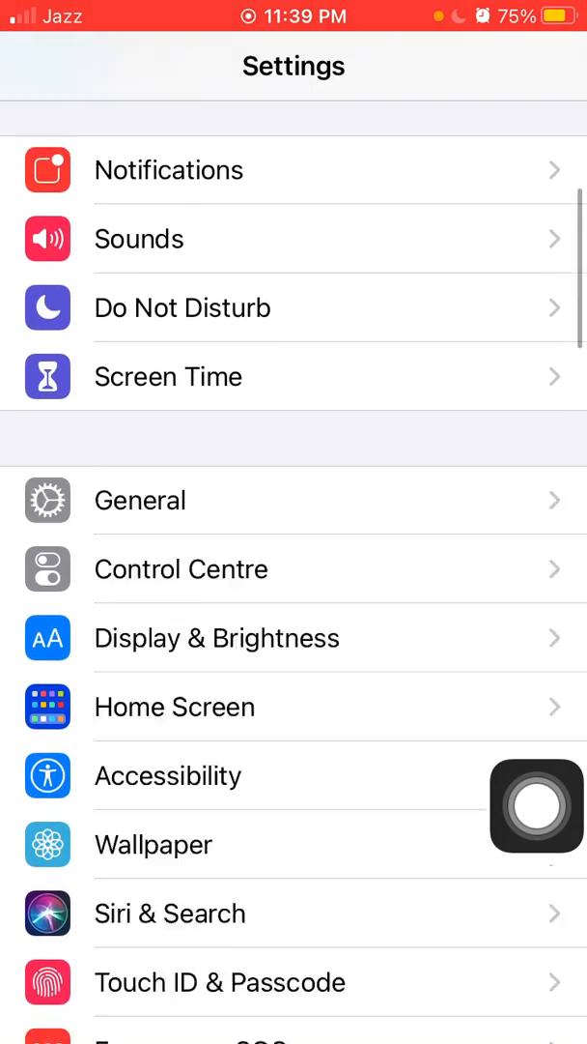
Step: Choose the black image as a new wallpaper and apply it with Set Both
left_click(153, 844)
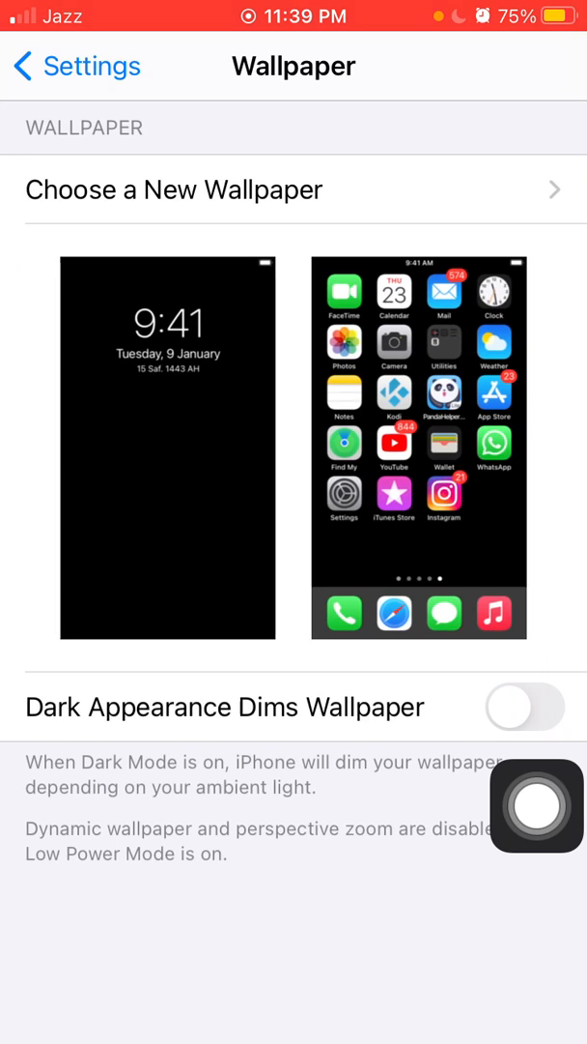
left_click(174, 190)
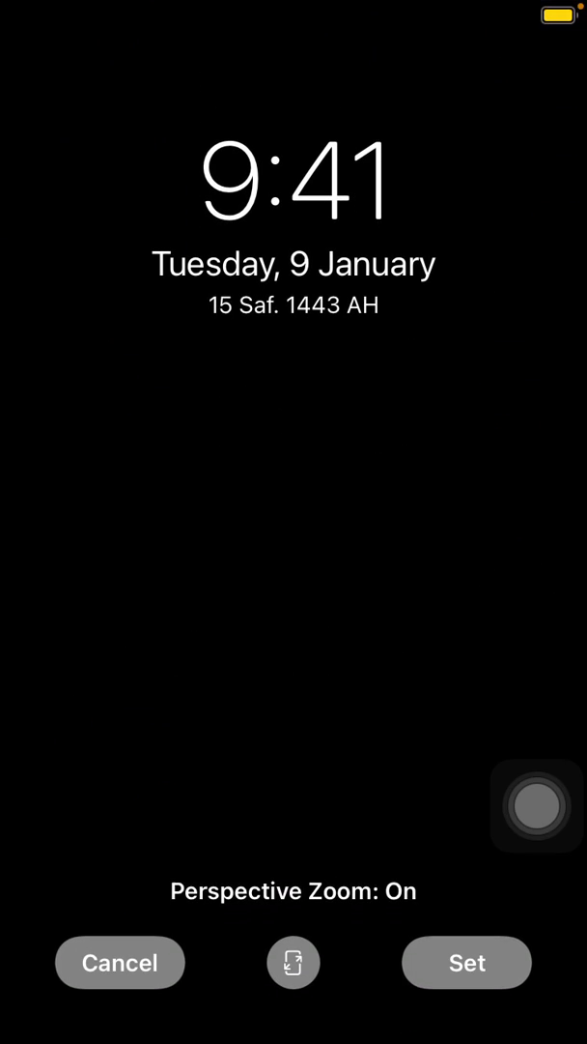
left_click(467, 961)
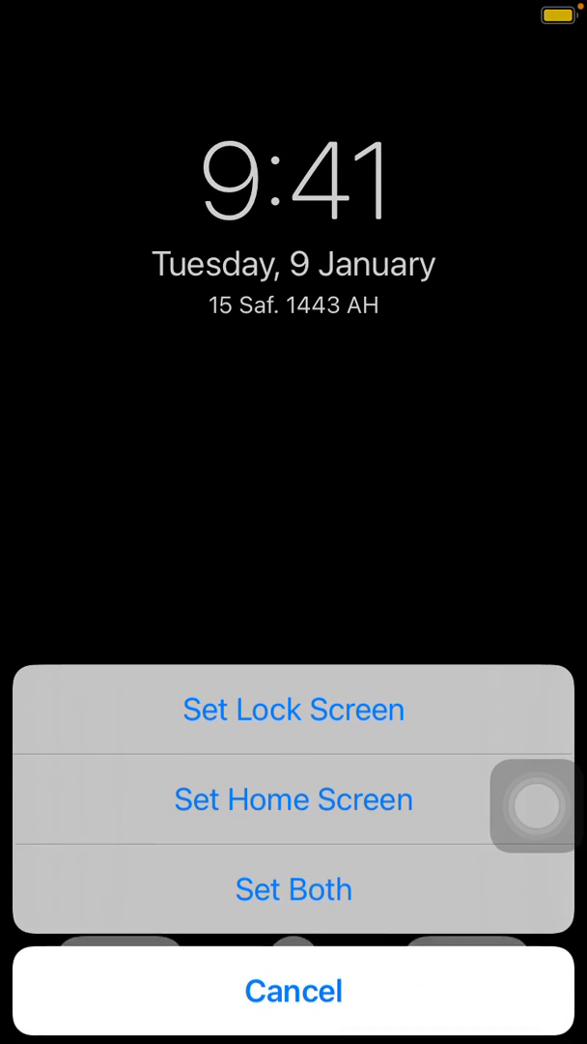
left_click(294, 710)
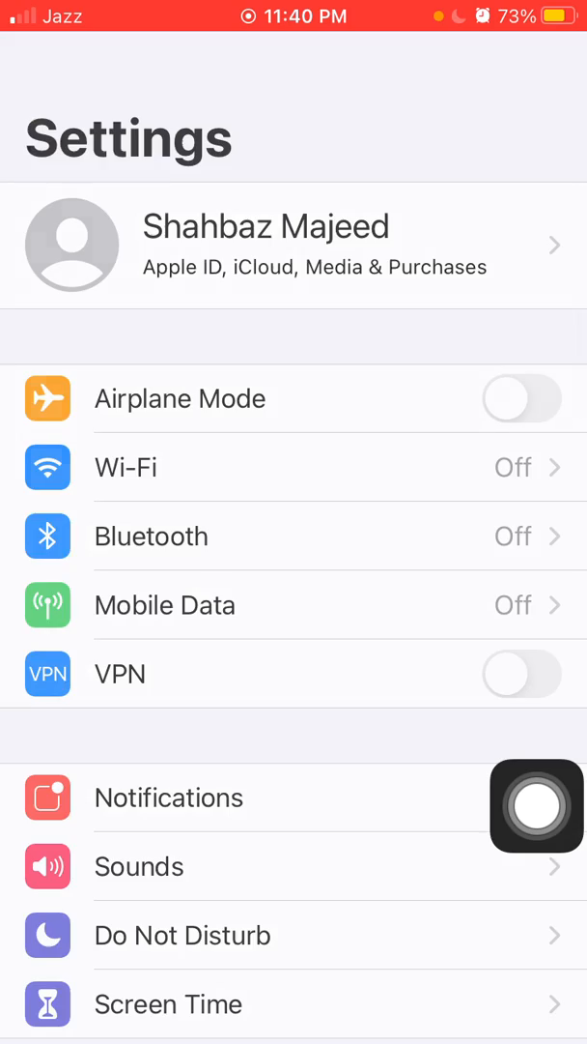
Step: Open Notifications, scroll to the per-app alert styles, and bring up AssistiveTouch
left_click(169, 798)
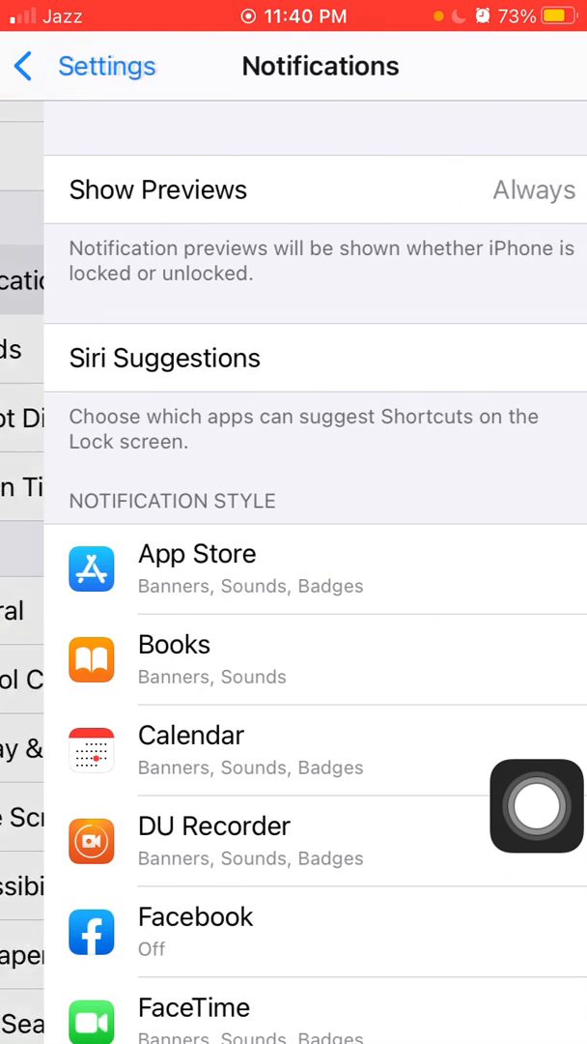
scroll("down", 3)
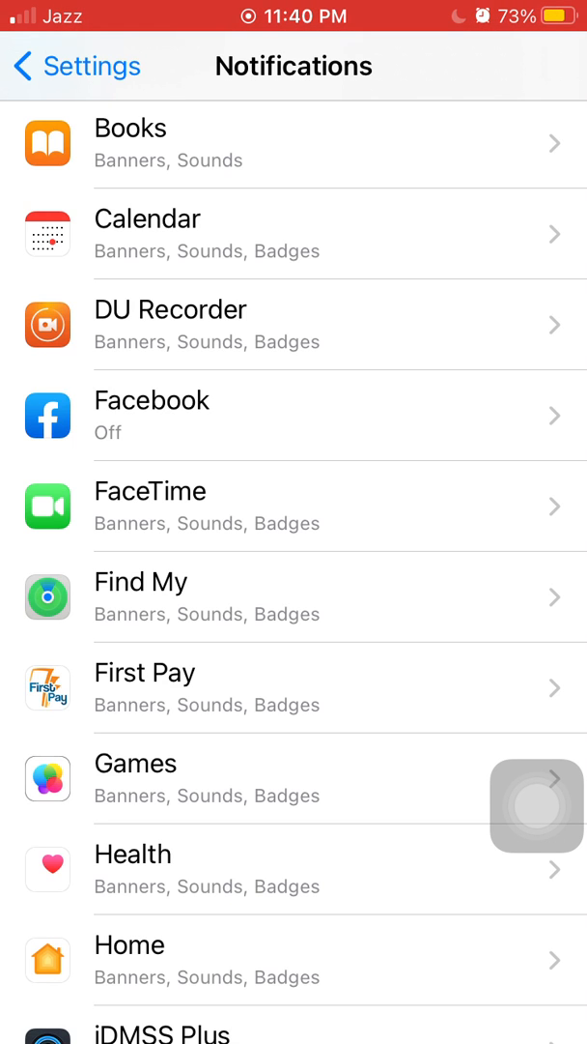
left_click(536, 804)
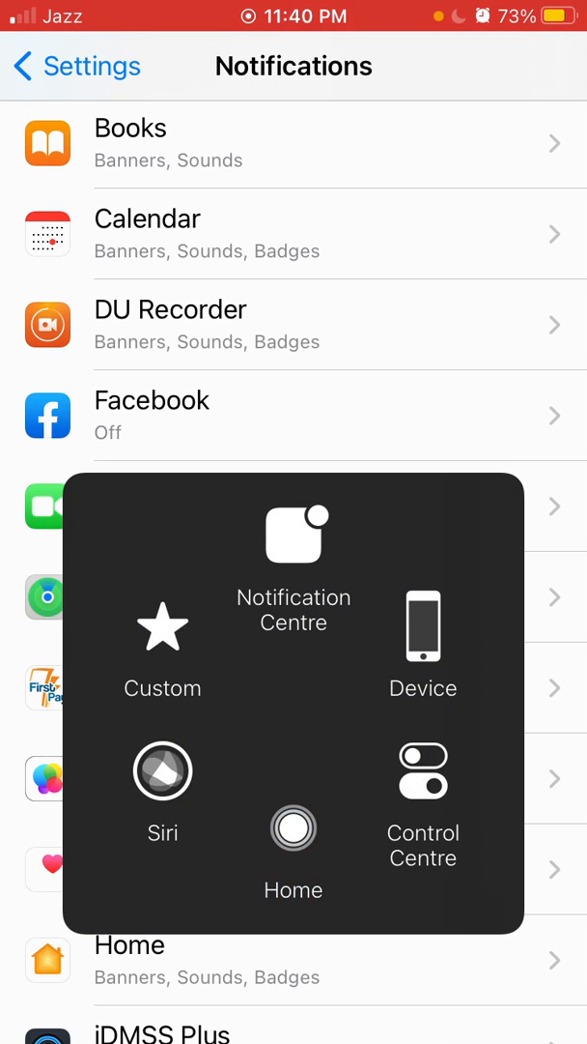